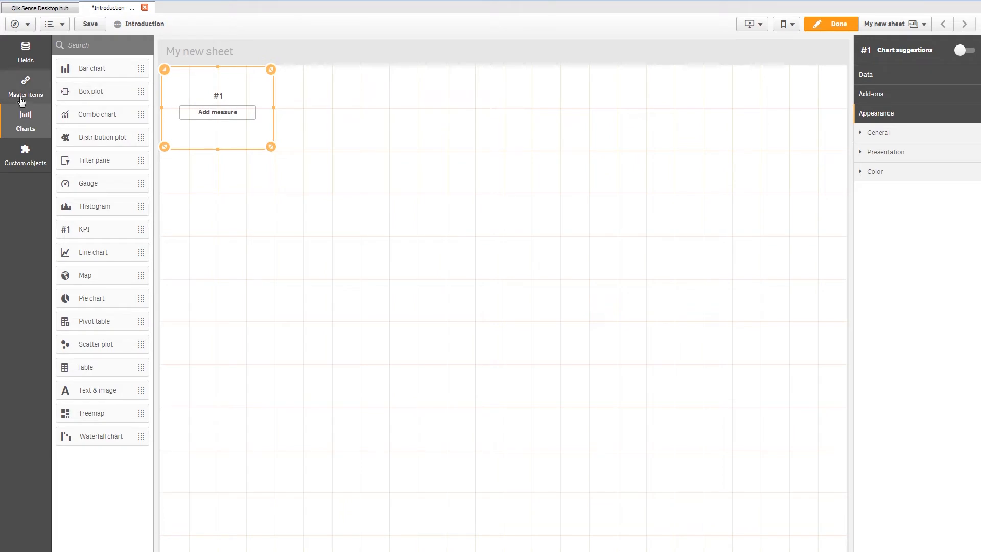
Show the Fields list in the assets panel for the empty KPI
{"action": "left_click", "coordinate": [25, 52]}
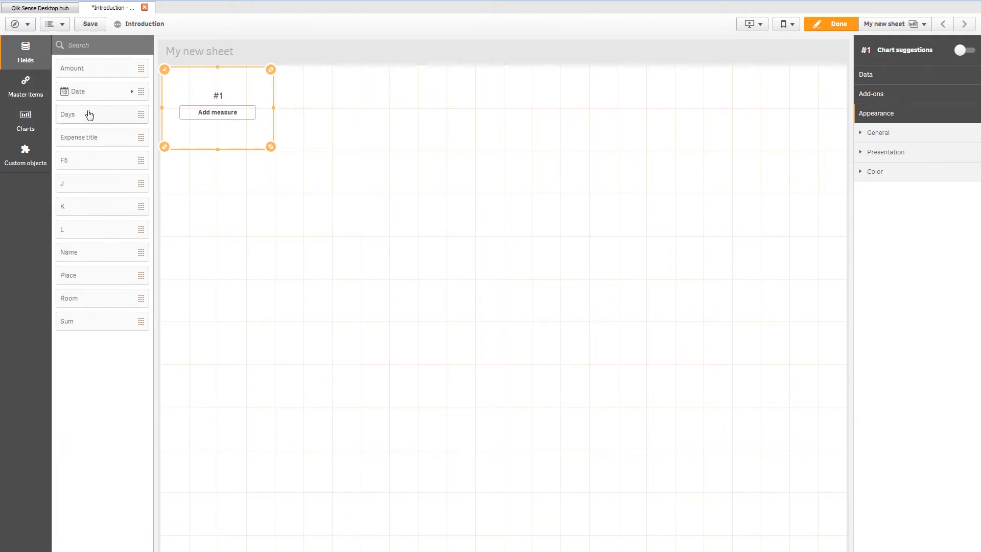
{"action": "mouse_move", "coordinate": [94, 207]}
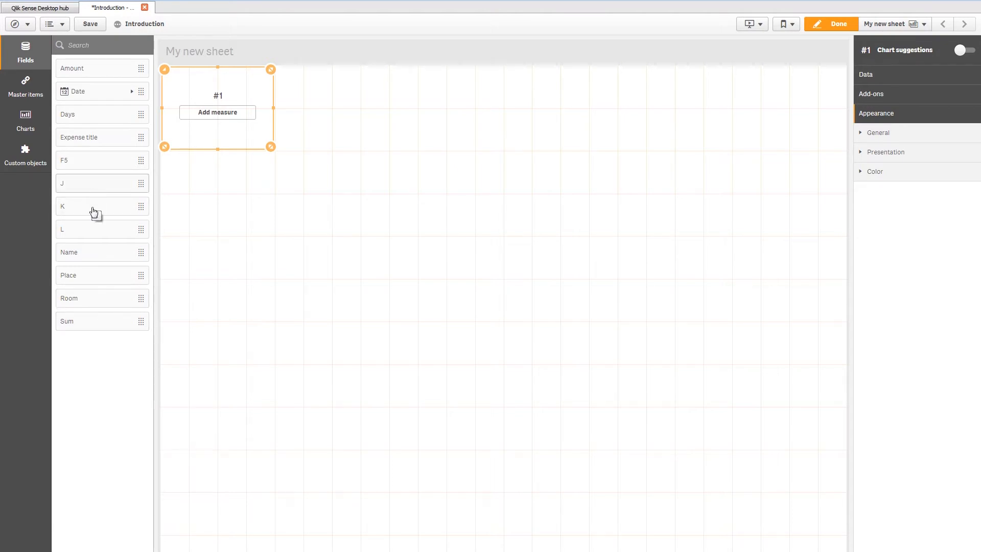
{"action": "mouse_move", "coordinate": [100, 137]}
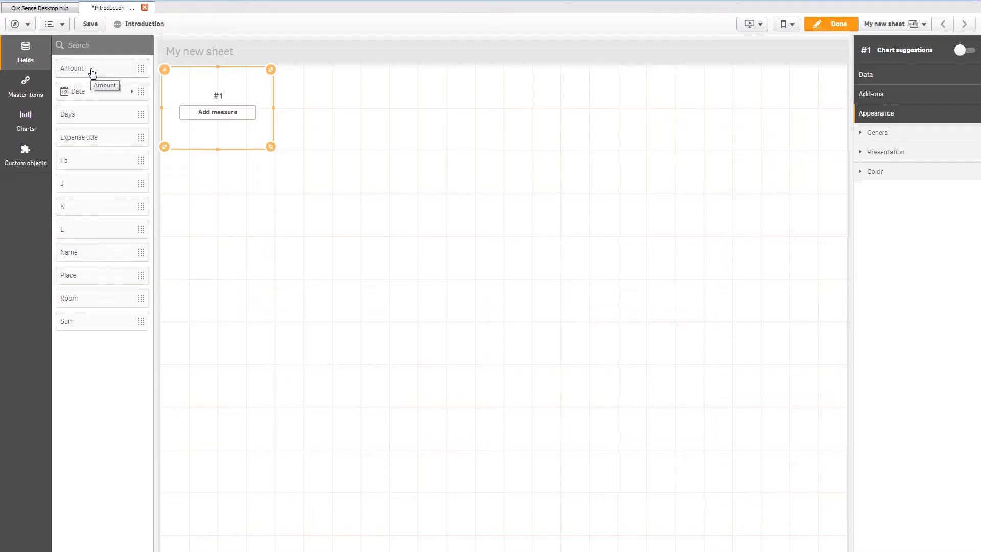
{"action": "mouse_move", "coordinate": [106, 72]}
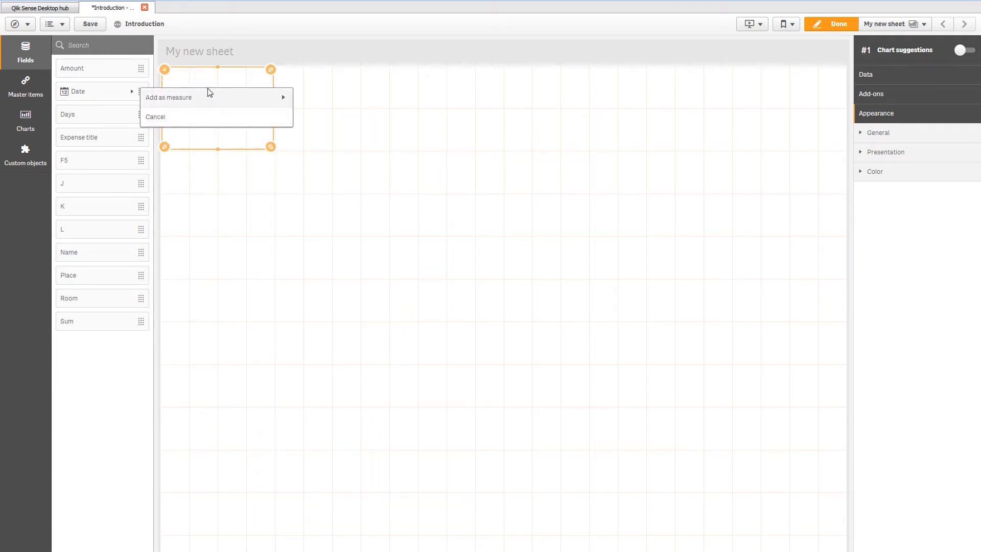
Add Amount to the KPI as a measure to reveal Sum, Count, Average, Min and Max
{"action": "left_click", "coordinate": [168, 97]}
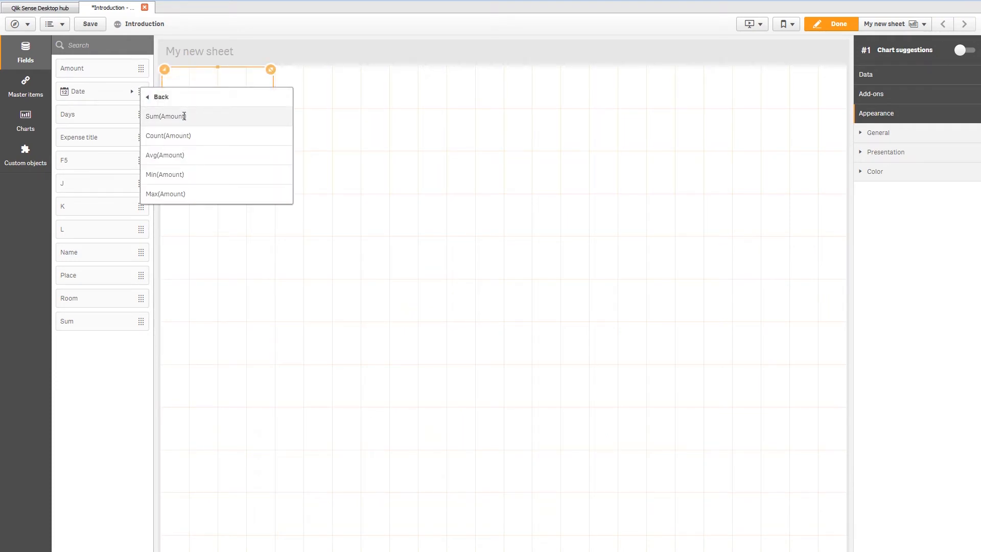